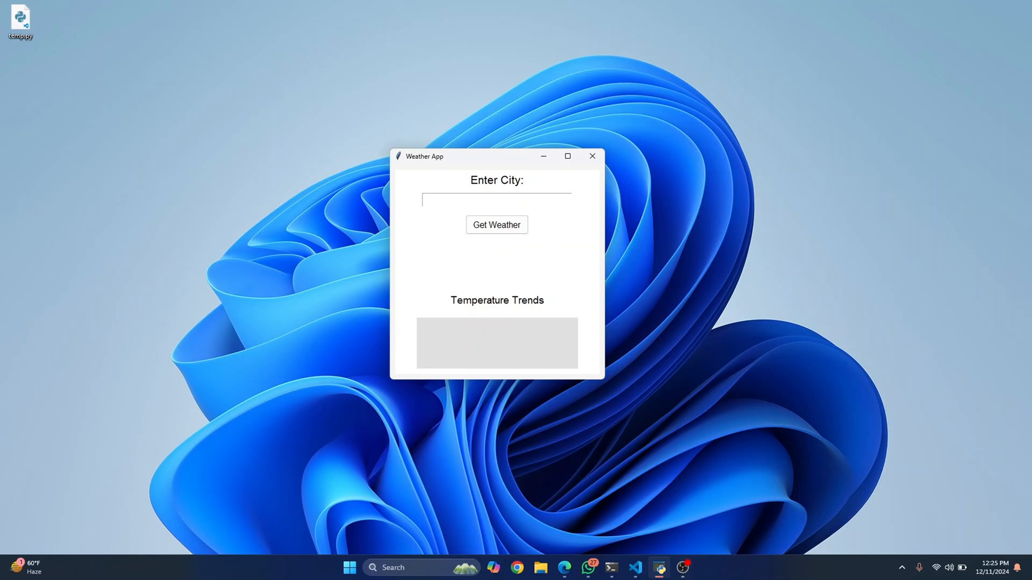
# Look up the weather for Tokyo and then Pokhara in the Enter City field
pyautogui.click(496, 199)
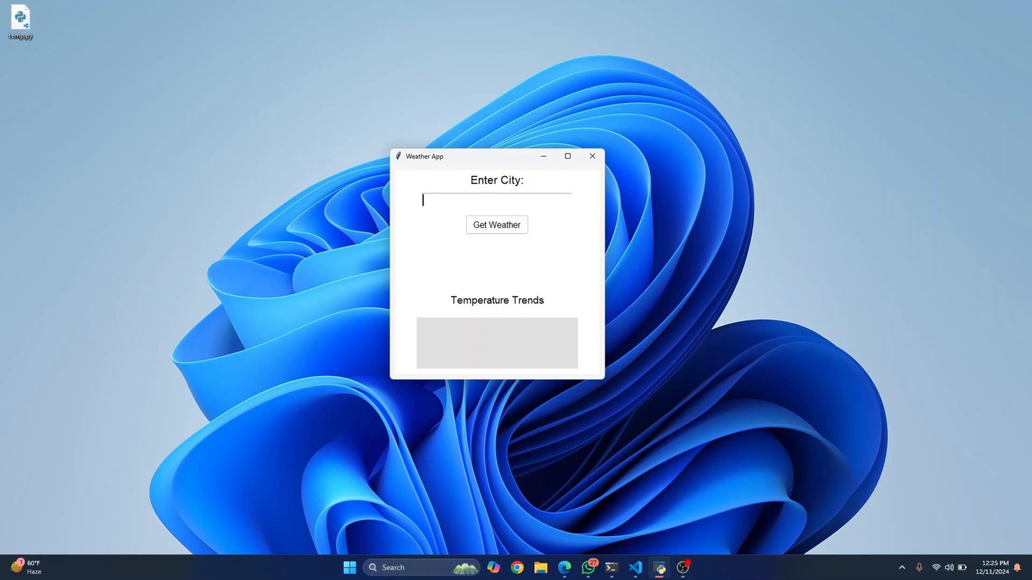
pyautogui.write('TOkyo')
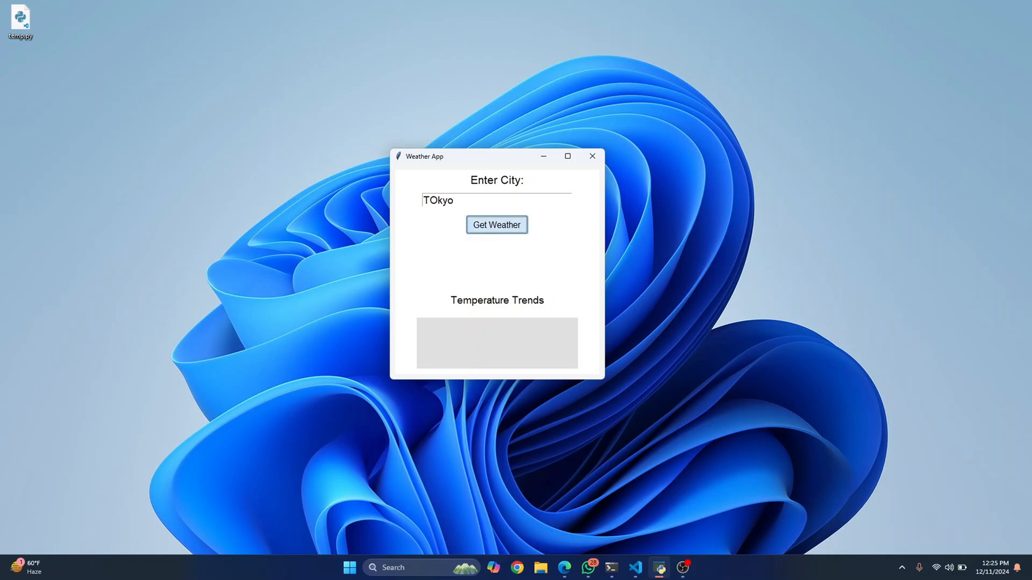
pyautogui.click(496, 225)
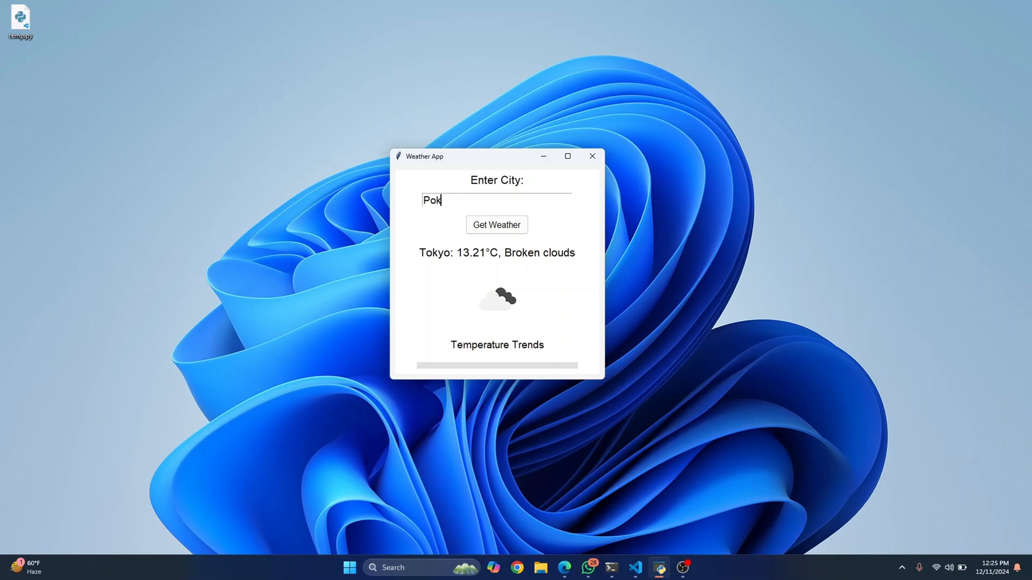
pyautogui.write('har')
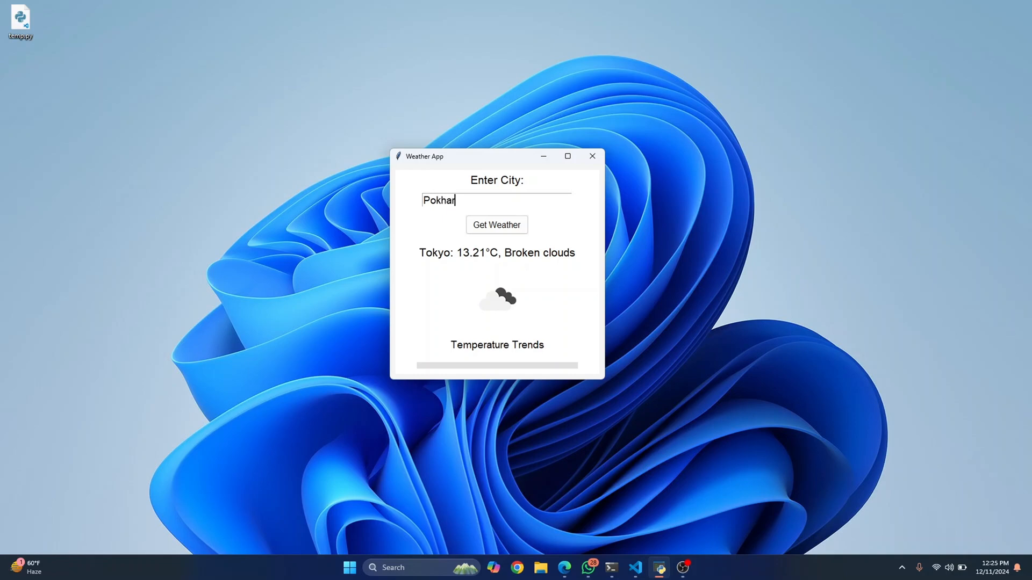
pyautogui.click(496, 225)
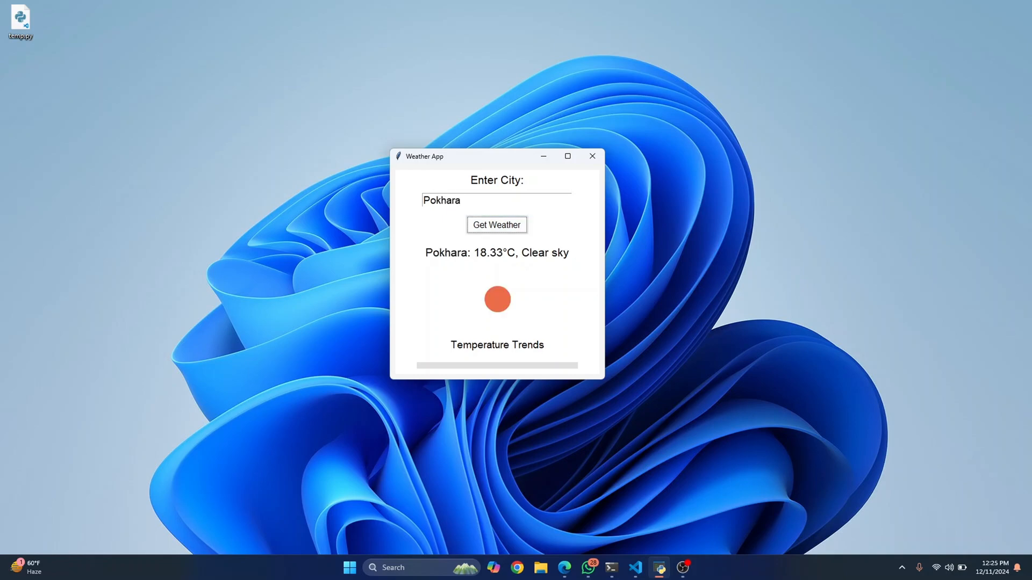
# Look up the weather for New York and then England
pyautogui.write('New')
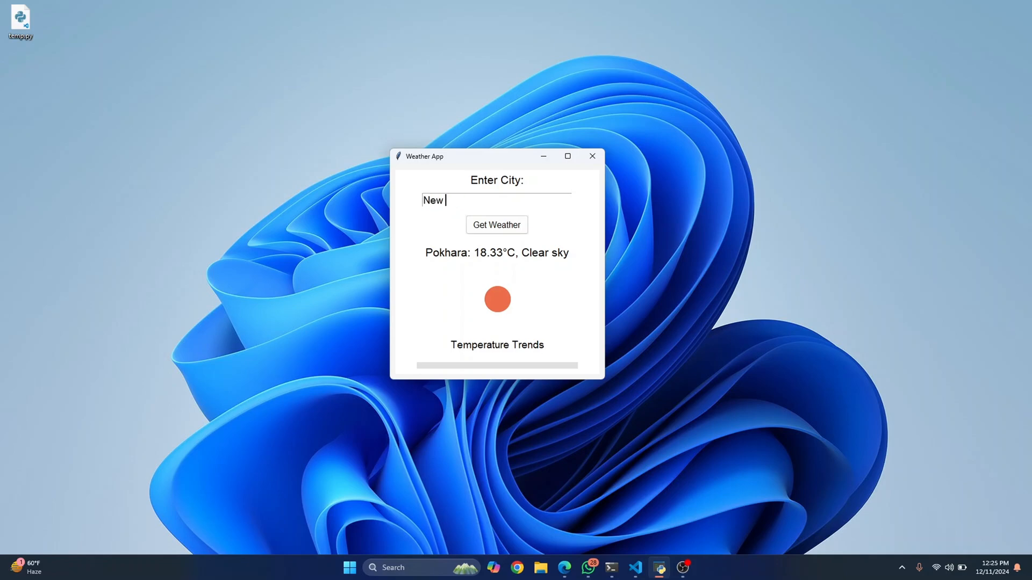
pyautogui.write('Youk')
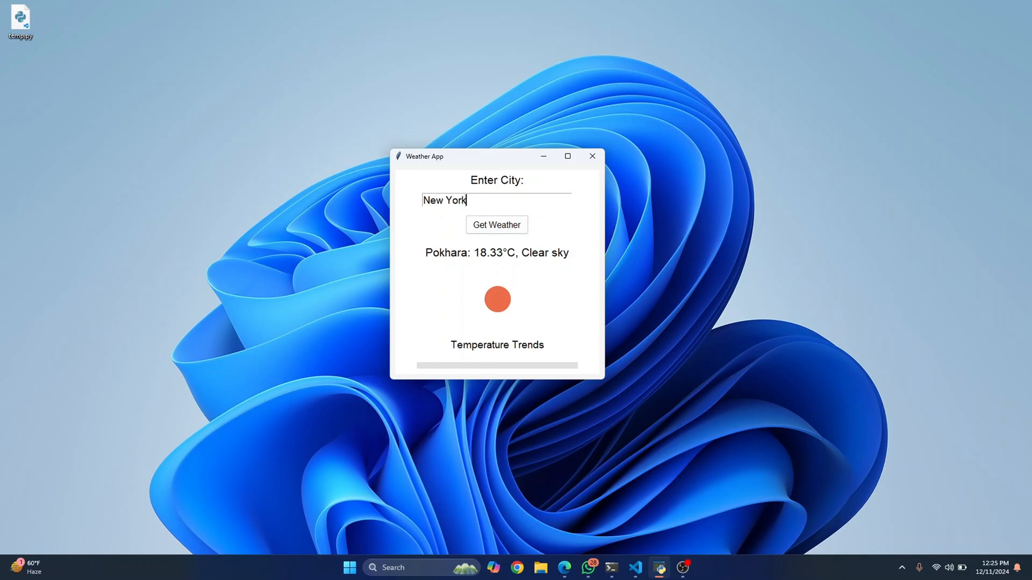
pyautogui.click(496, 225)
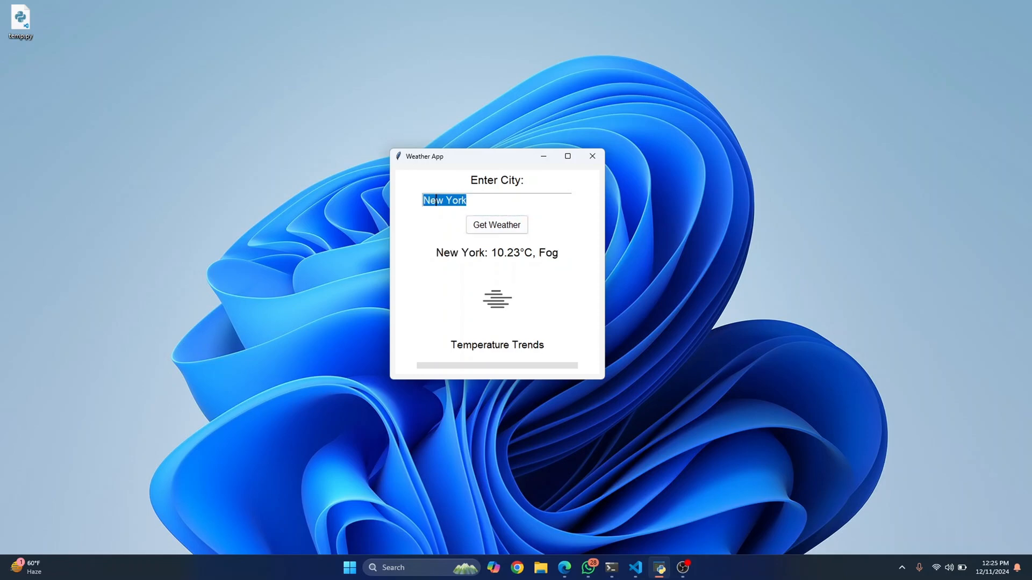
pyautogui.write('E')
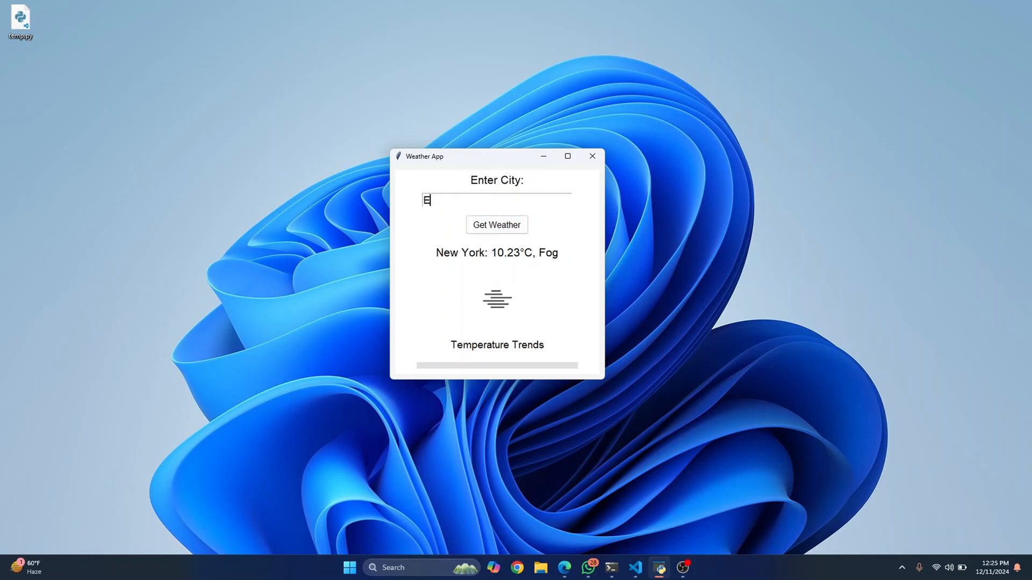
pyautogui.write('ngland')
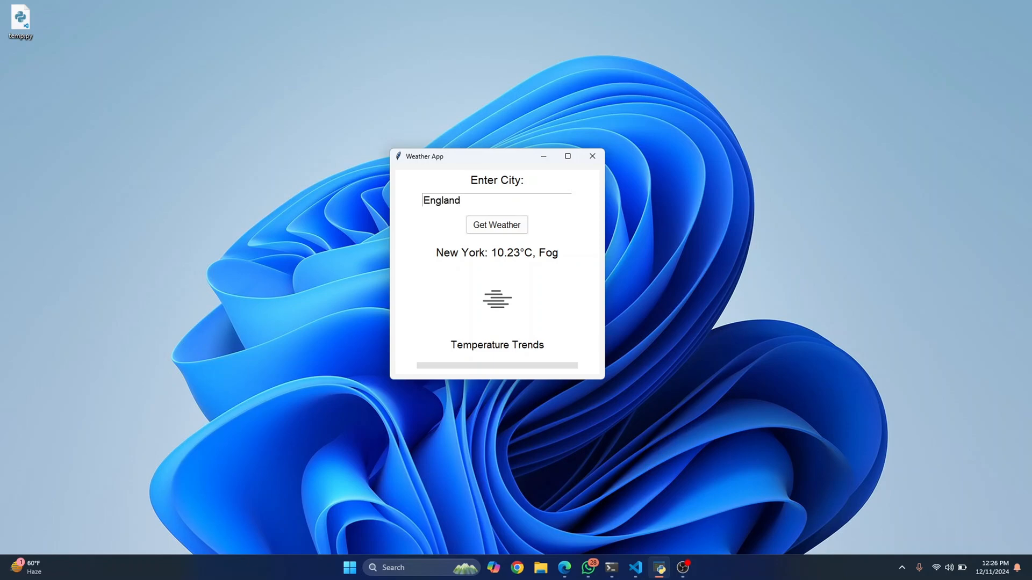
pyautogui.click(496, 225)
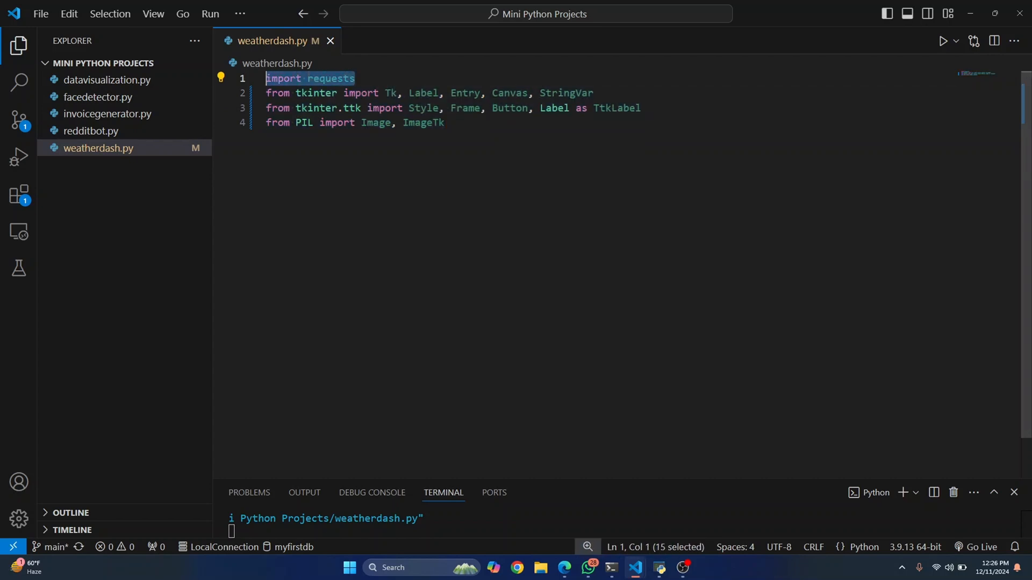
# Stop the running app with Ctrl+C and start a 'python -m pip install requests' command
pyautogui.press('ctrl+c')
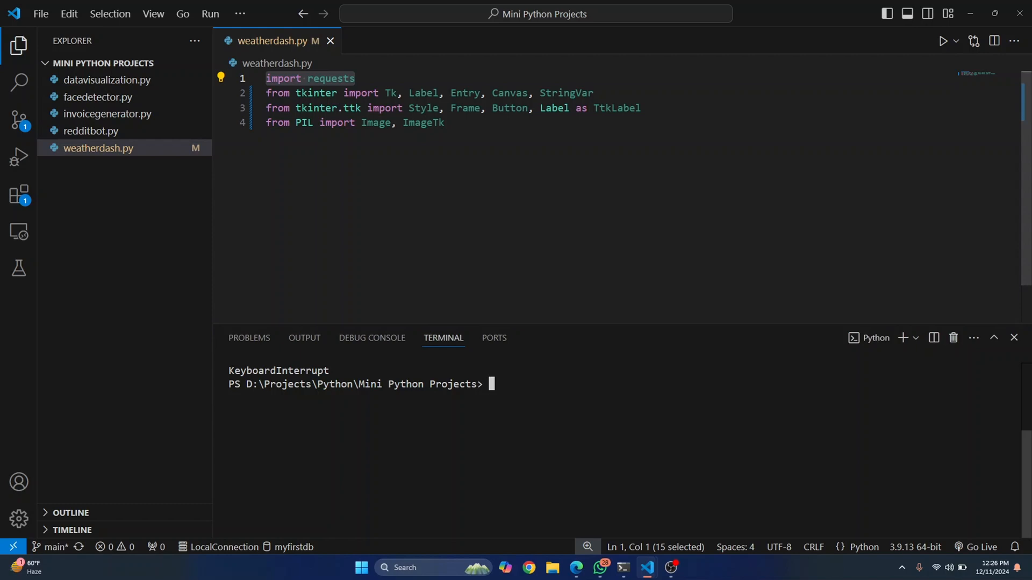
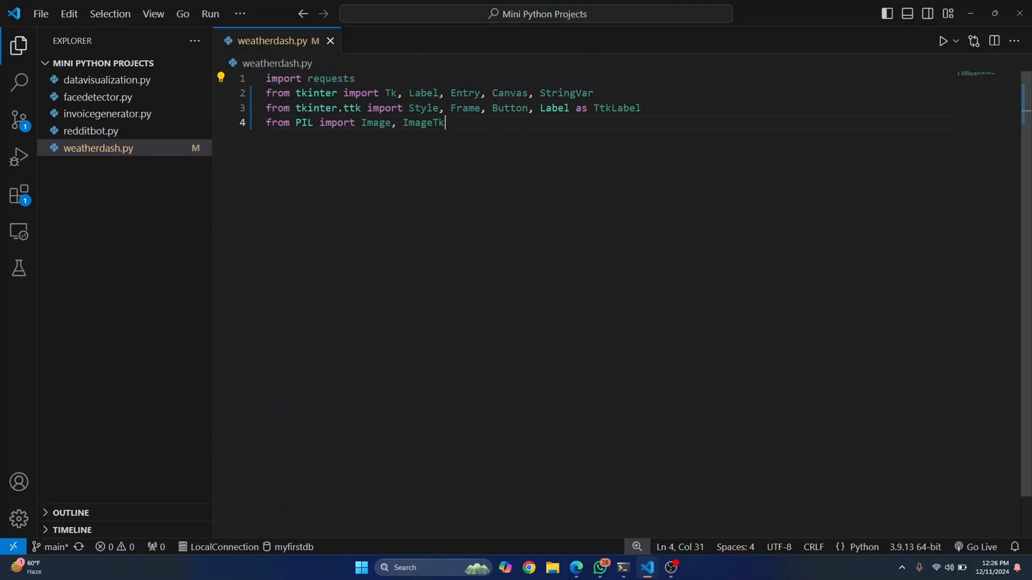
pyautogui.press('enter')
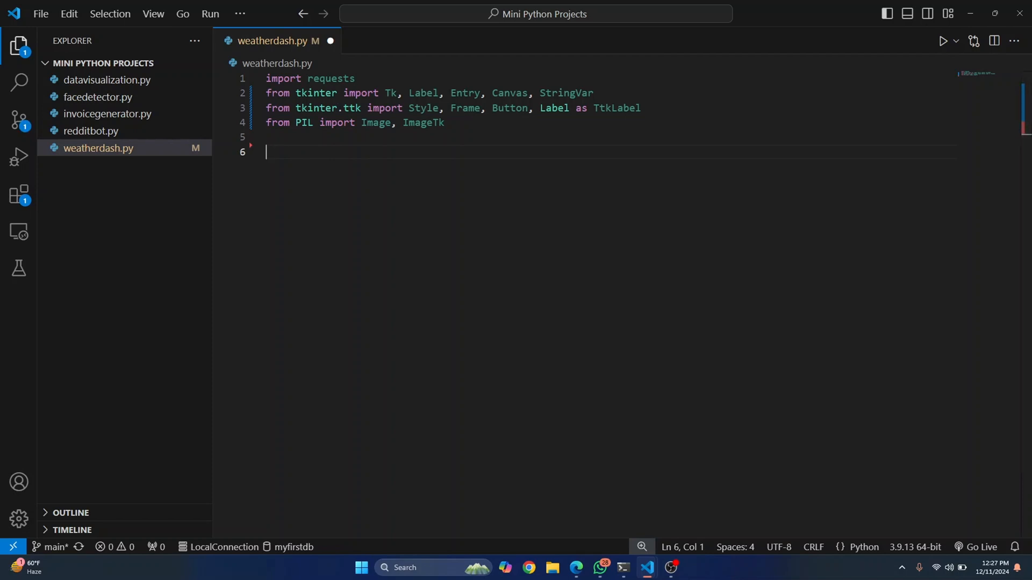
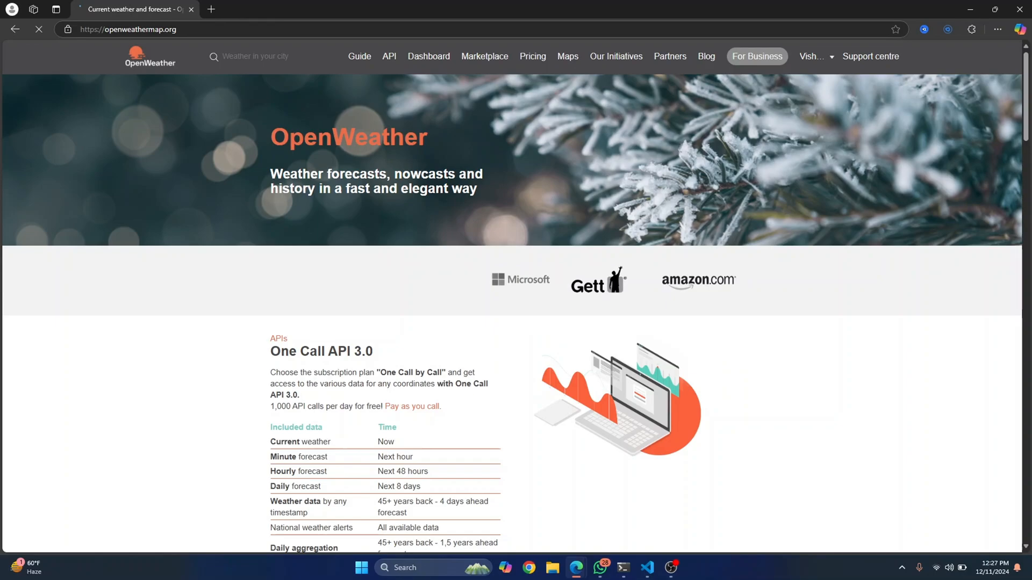
# Generate a new OpenWeather API key named test_api and select its key string
pyautogui.click(388, 56)
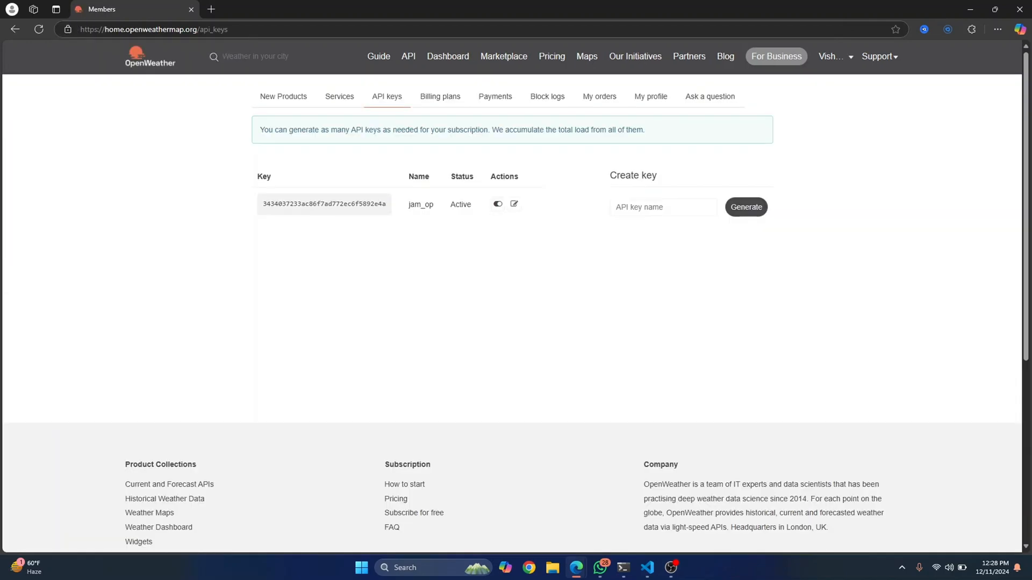
pyautogui.write('test_api')
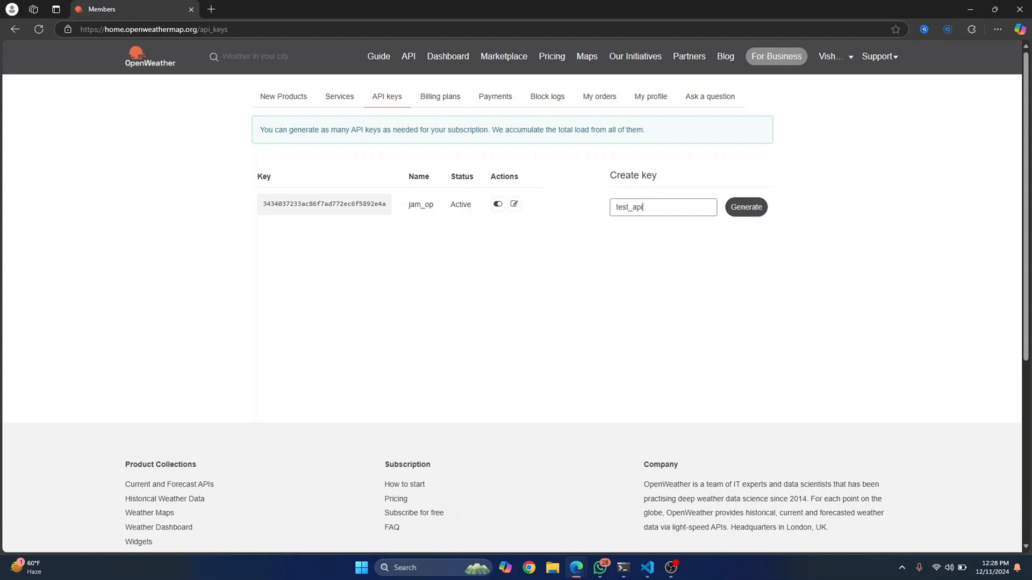
pyautogui.click(746, 207)
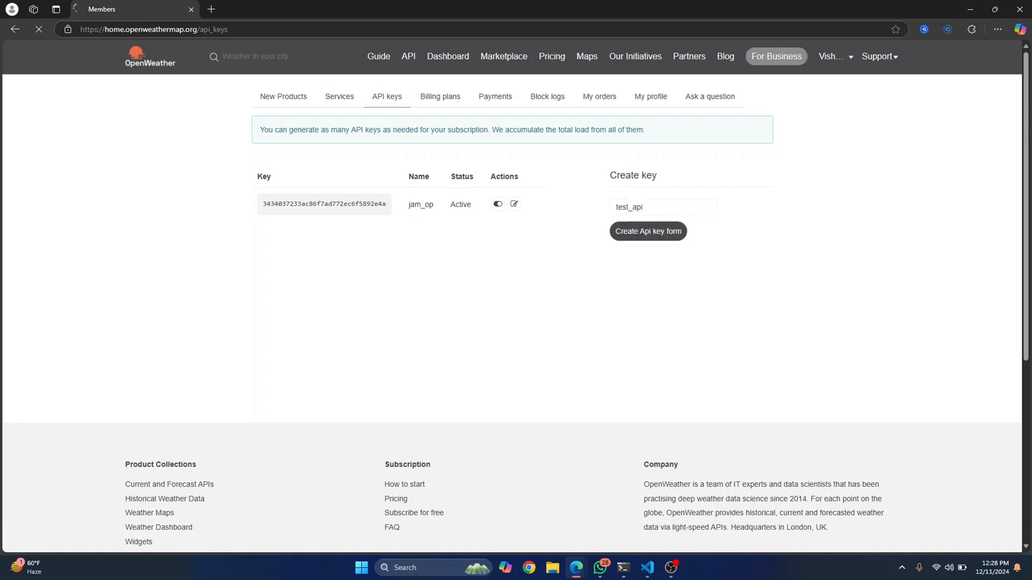
pyautogui.click(648, 231)
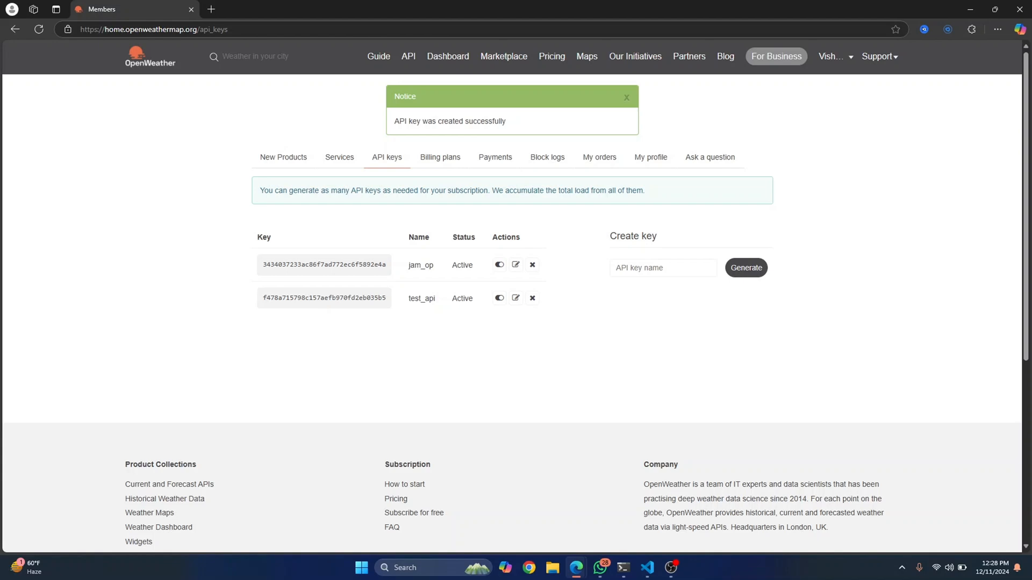
pyautogui.doubleClick(324, 298)
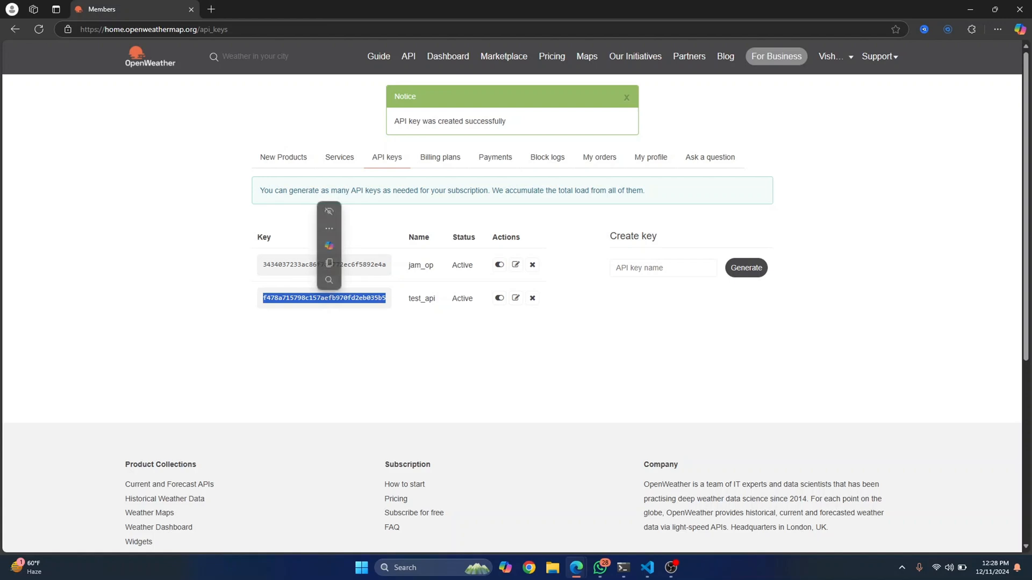
pyautogui.moveTo(646, 567)
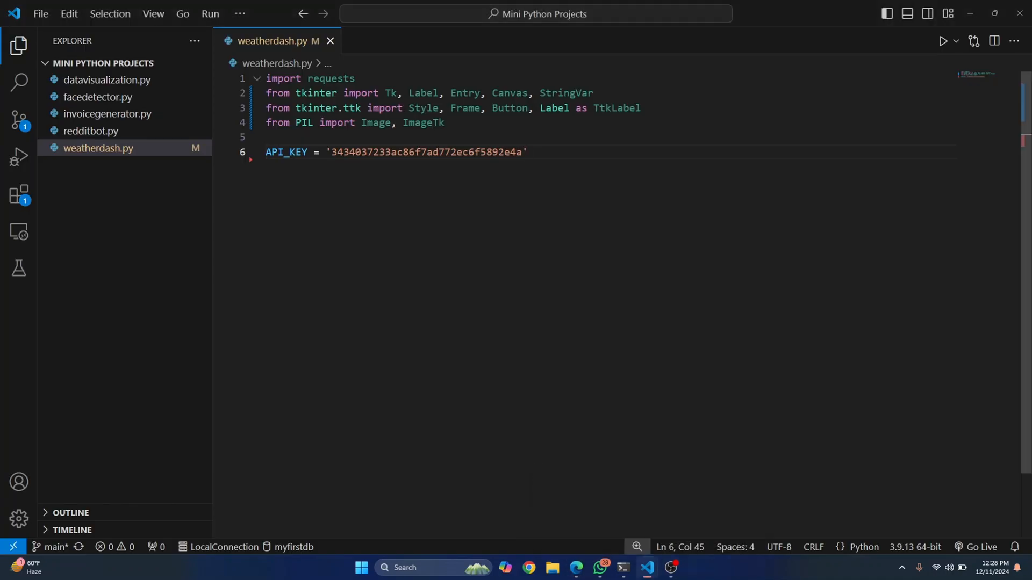
# Write the get_weather function fetching a city's weather, setting the result text and loading the icon
pyautogui.press('Enter')
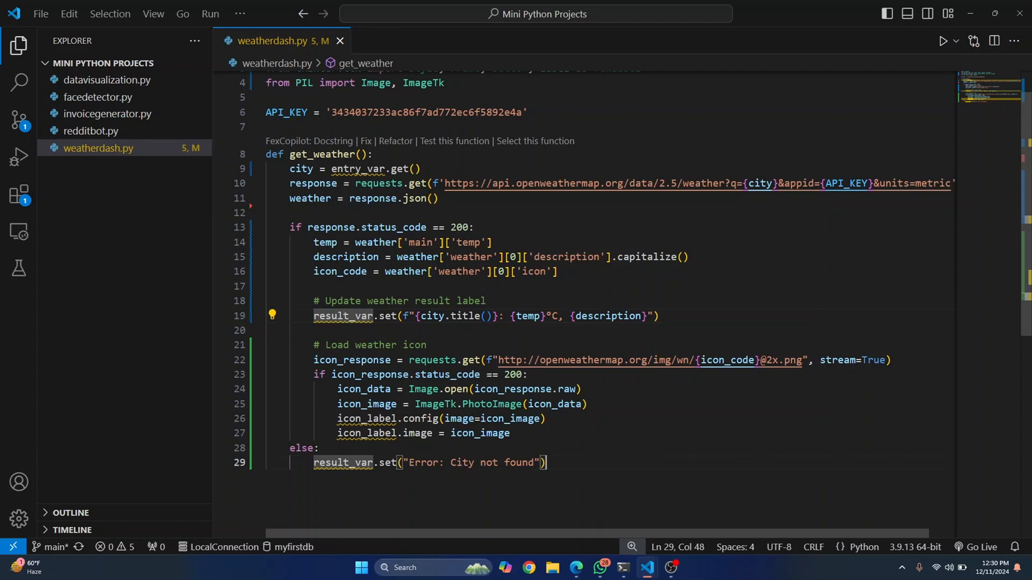
# Add root = Tk() titled Weather App at 400x400 with TFrame, TButton and TLabel style configuration
pyautogui.click(276, 213)
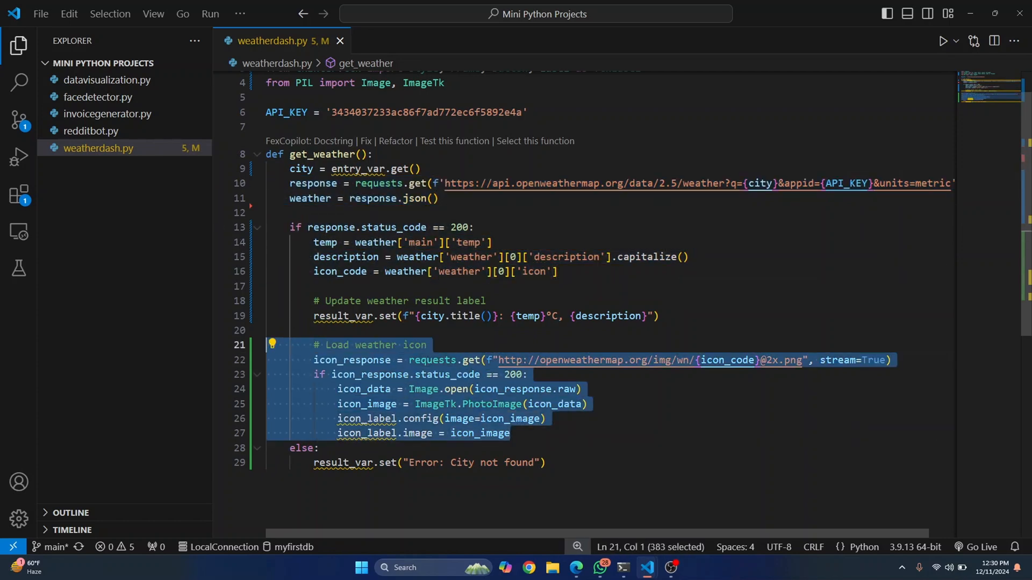
pyautogui.click(526, 375)
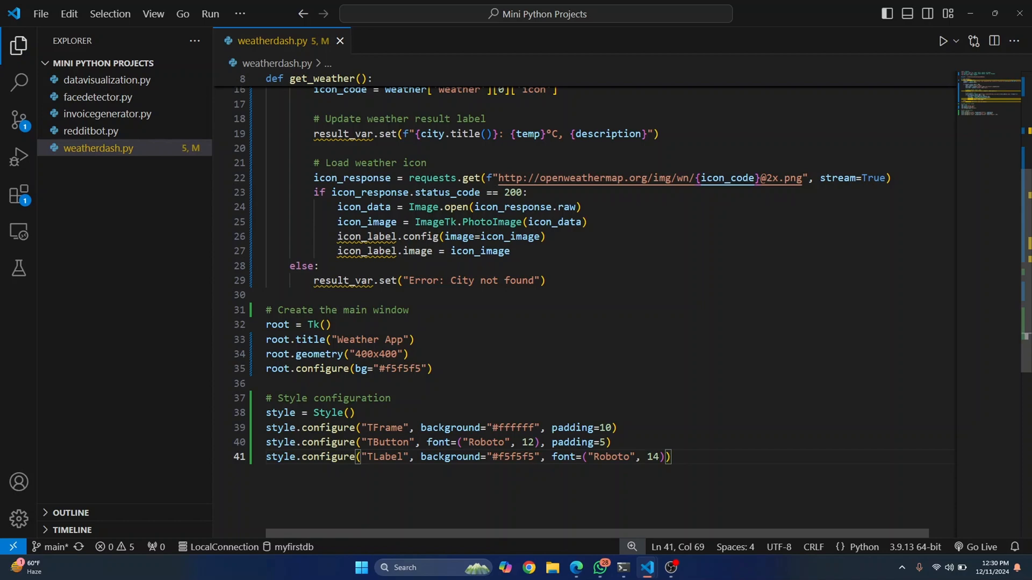
# Build the frame, city entry, Get Weather button, result/icon labels, canvas and mainloop, then run the script
pyautogui.press('Enter')
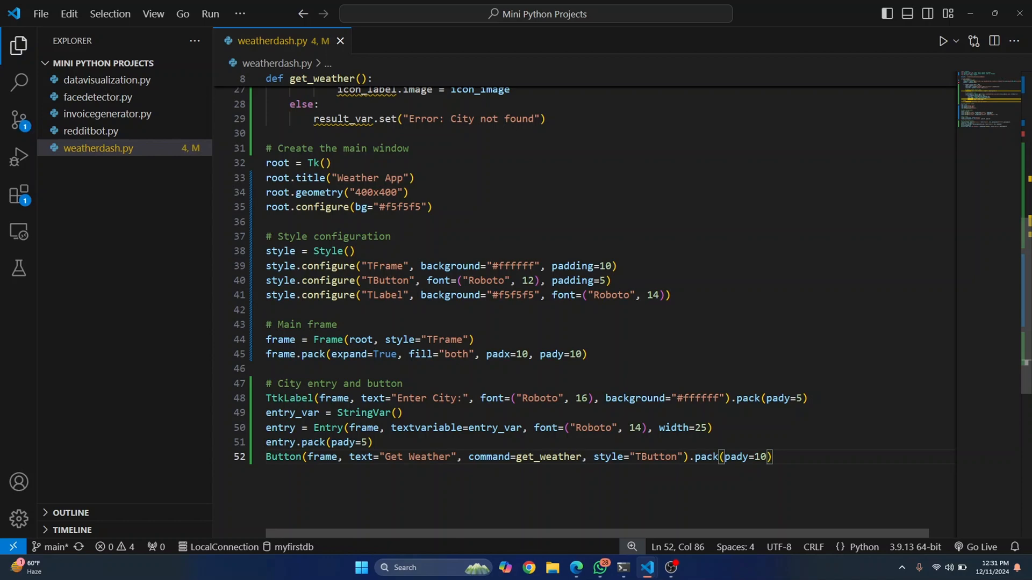
pyautogui.doubleClick(291, 413)
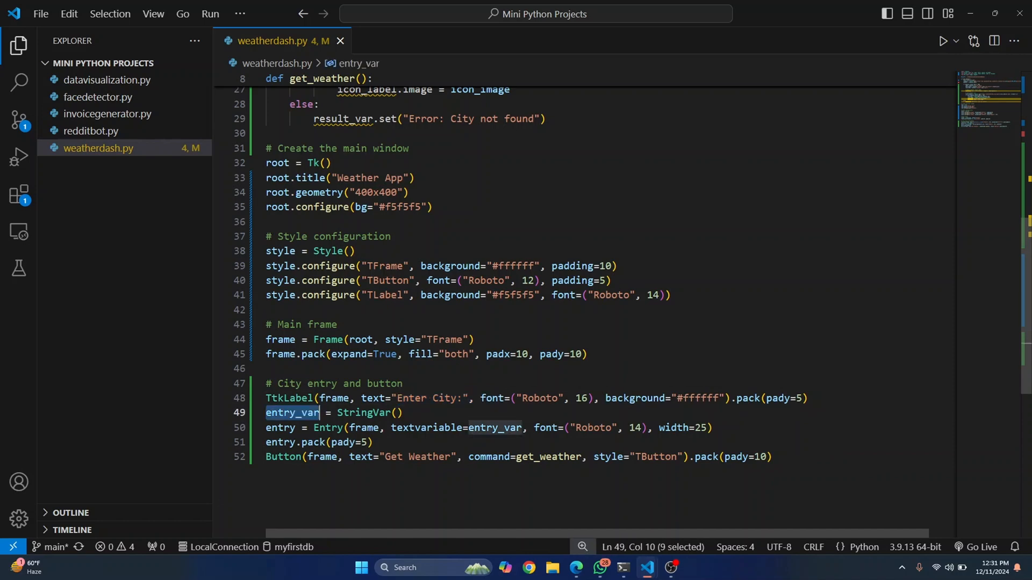
pyautogui.moveTo(291, 412)
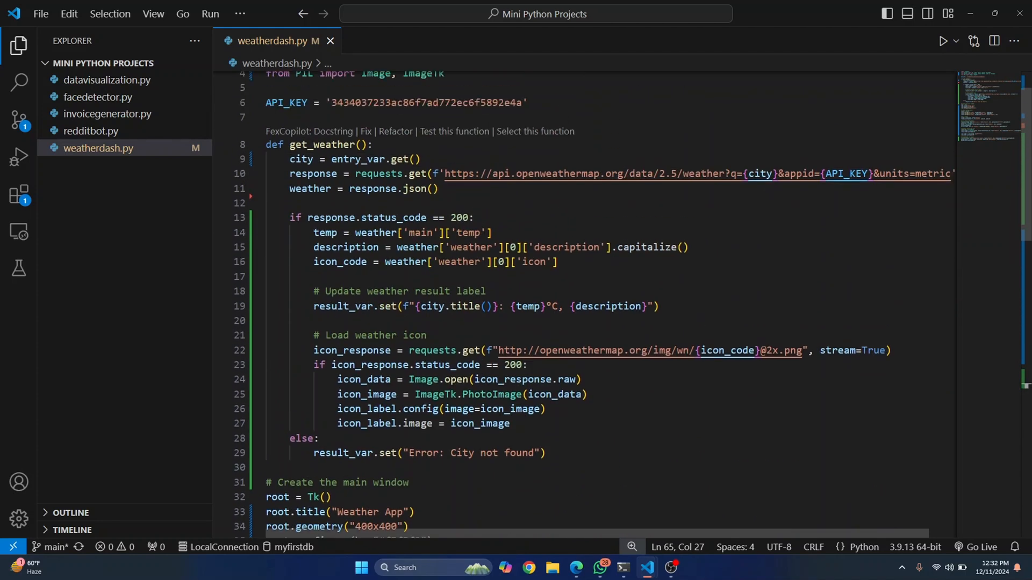
pyautogui.doubleClick(342, 306)
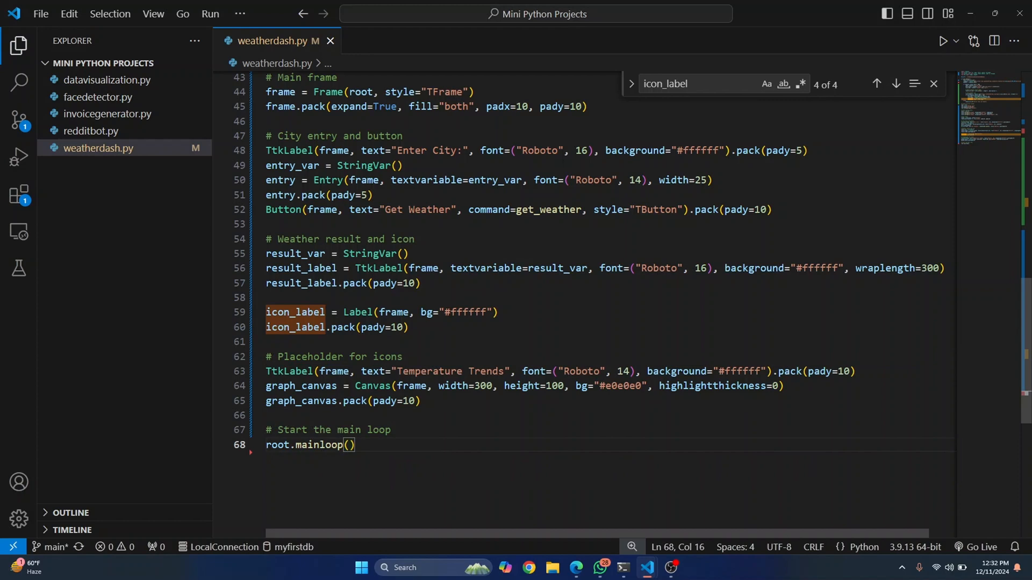
pyautogui.click(942, 41)
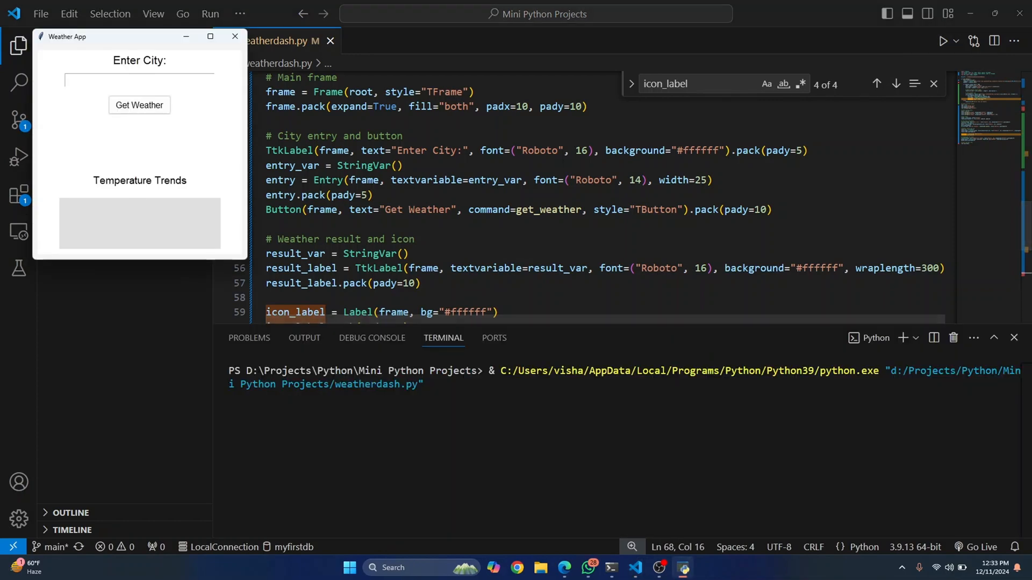
# Center the Weather App window, start typing 'Sy' as a city, then close the test window
pyautogui.moveTo(68, 36); pyautogui.dragTo(504, 128)
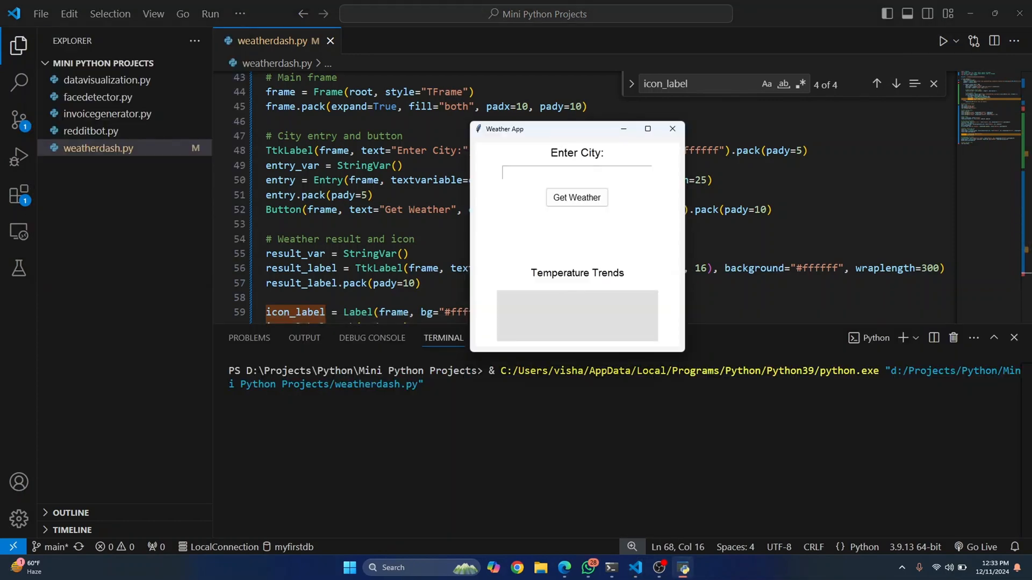
pyautogui.click(575, 172)
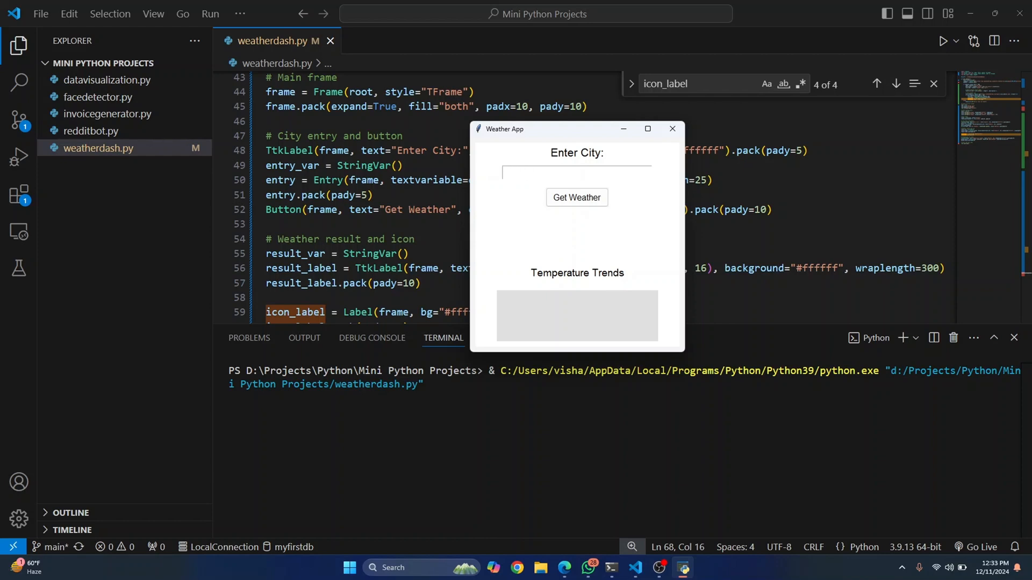
pyautogui.write('Sy')
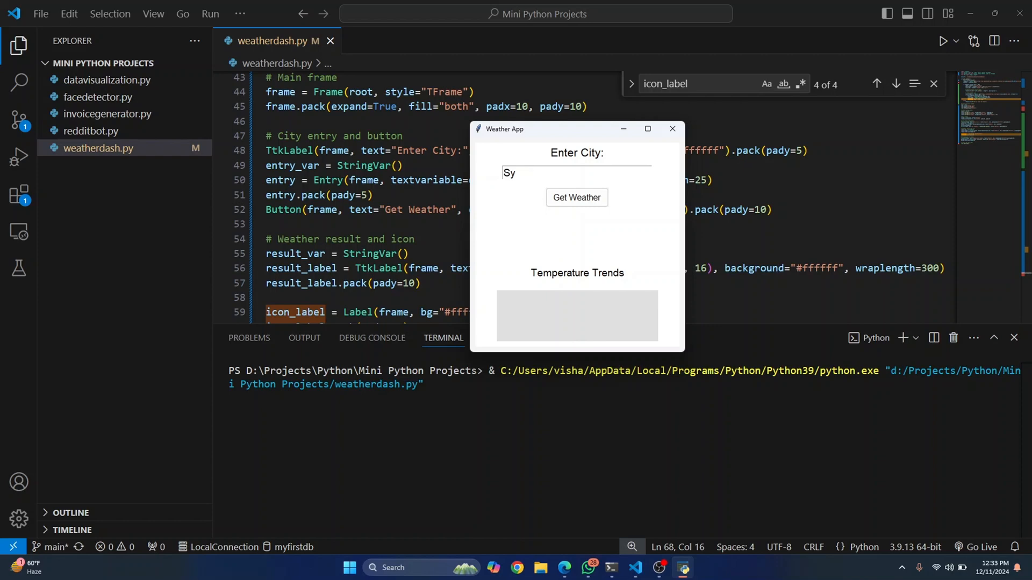
pyautogui.click(576, 197)
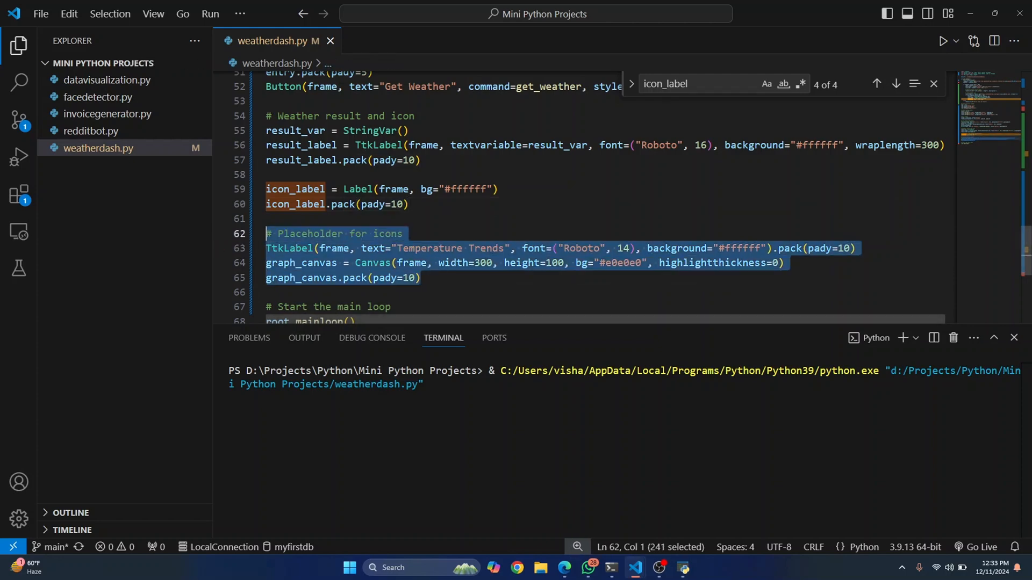
# Comment out the Temperature Trends placeholder and canvas lines and relaunch the app
pyautogui.press('Delete')
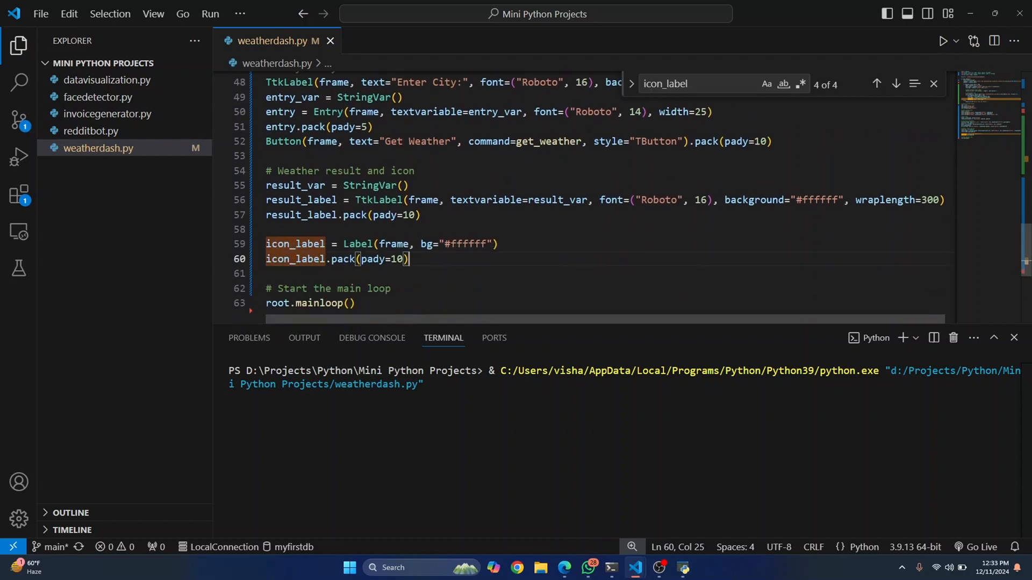
pyautogui.click(876, 84)
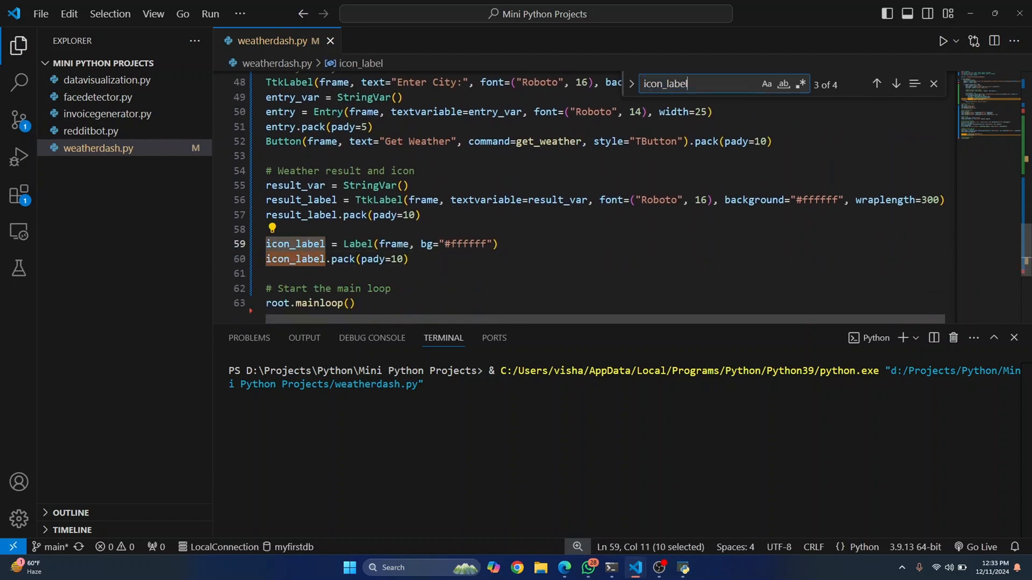
pyautogui.click(876, 83)
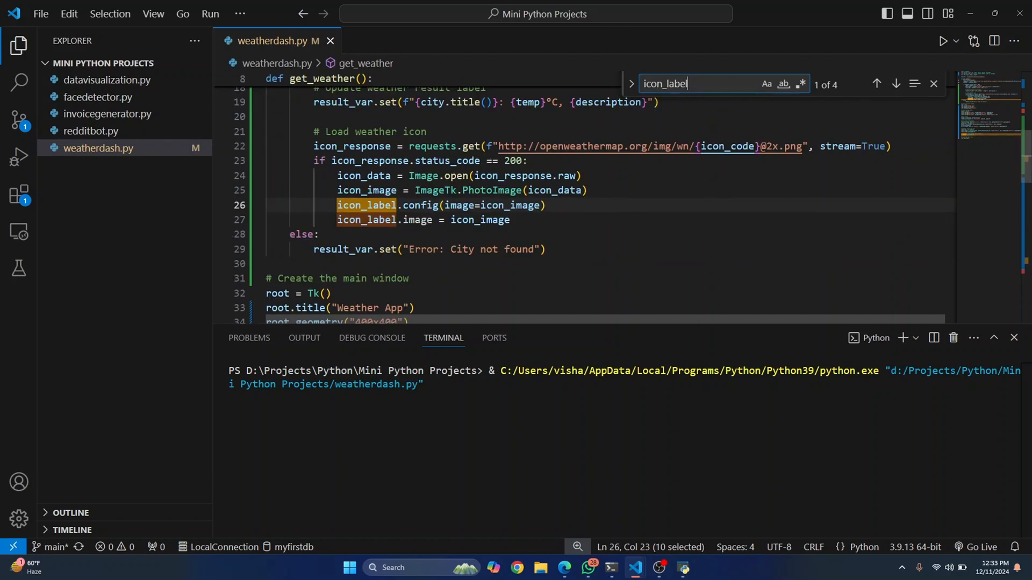
pyautogui.scroll(-3)
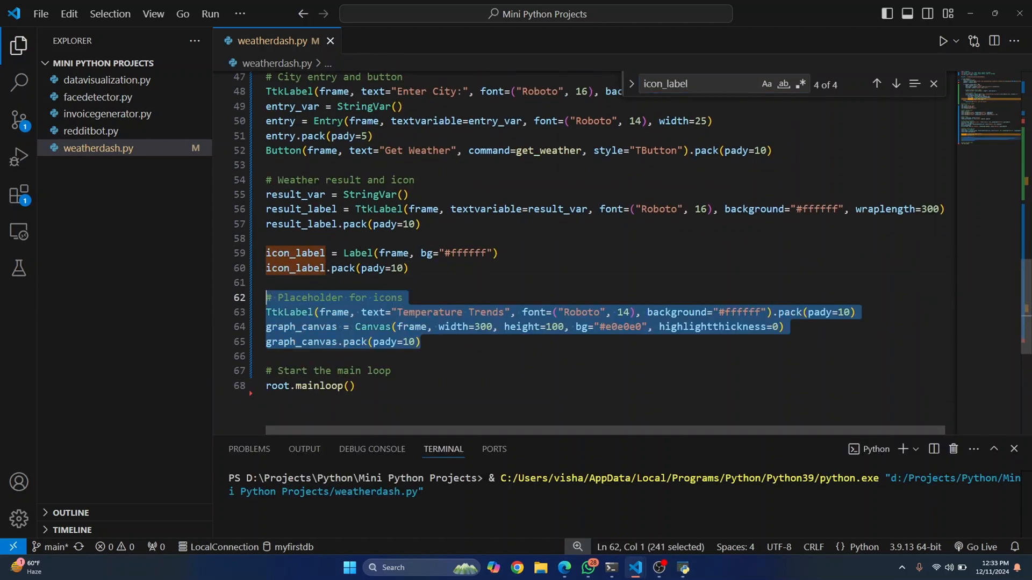
pyautogui.click(308, 327)
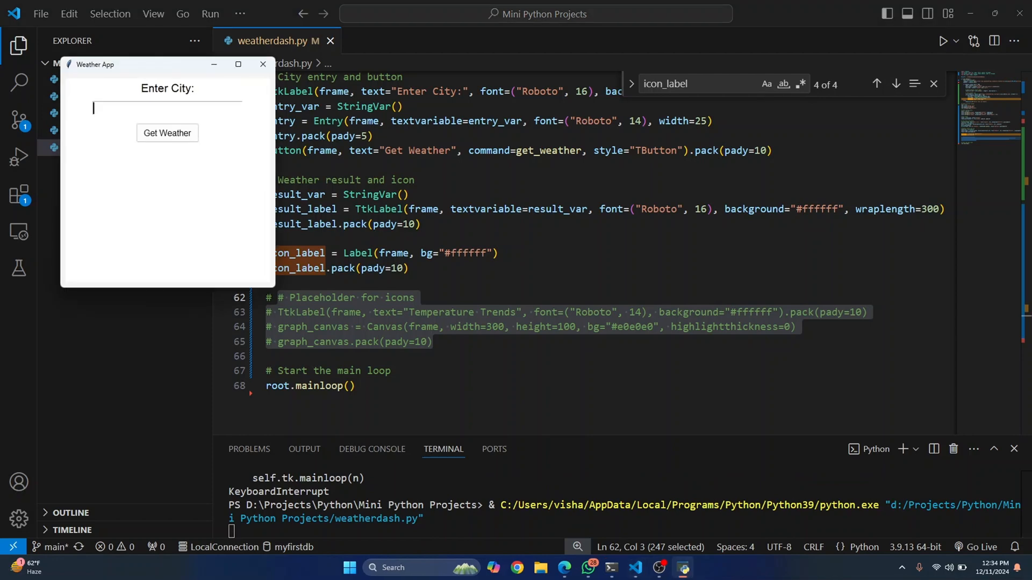
# Fetch the weather for Delhi, showing 19.05°C, Haze with its icon
pyautogui.write('Delk')
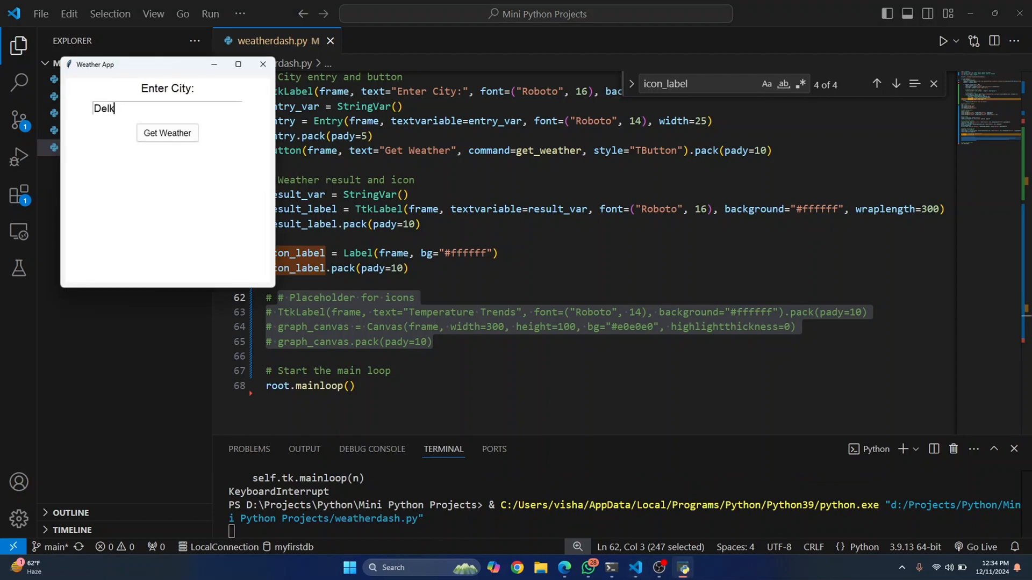
pyautogui.click(167, 133)
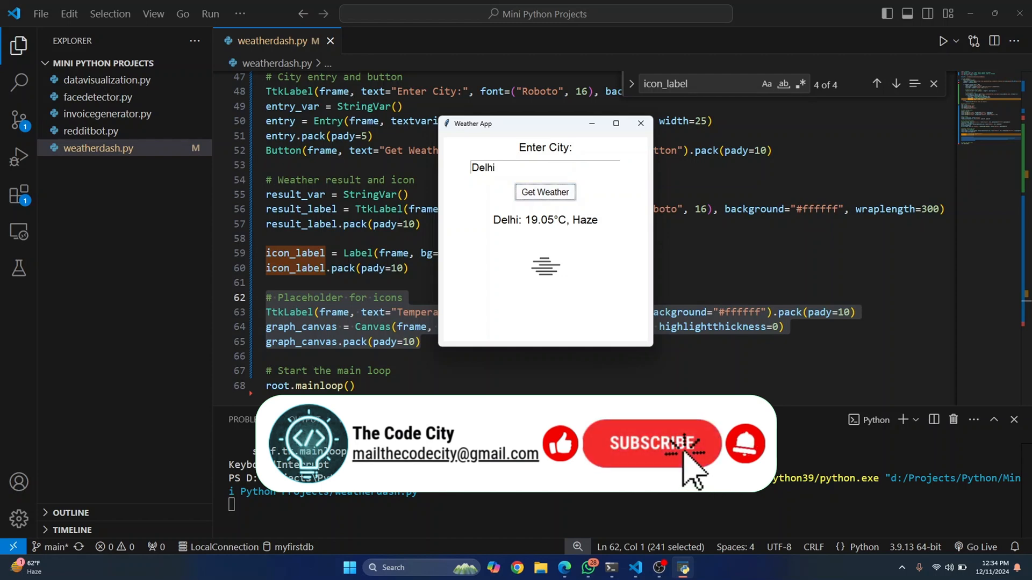
pyautogui.moveTo(724, 493)
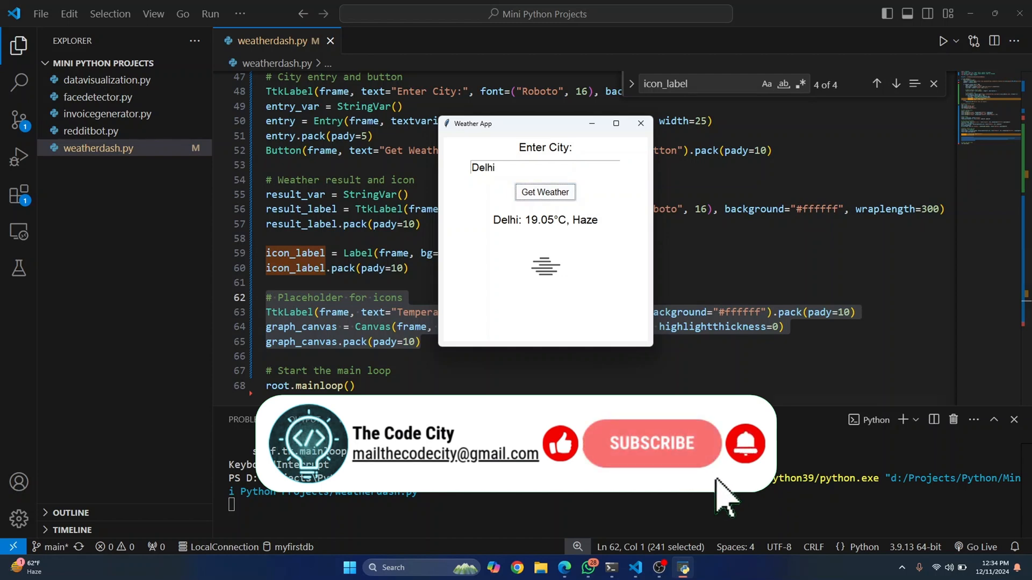